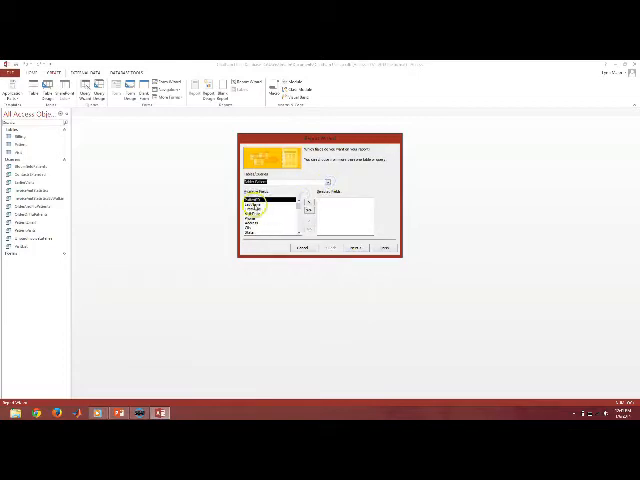
Add the patient visit and billing fields to the first wizard report and continue to grouping
{"action": "left_click", "coordinate": [314, 192]}
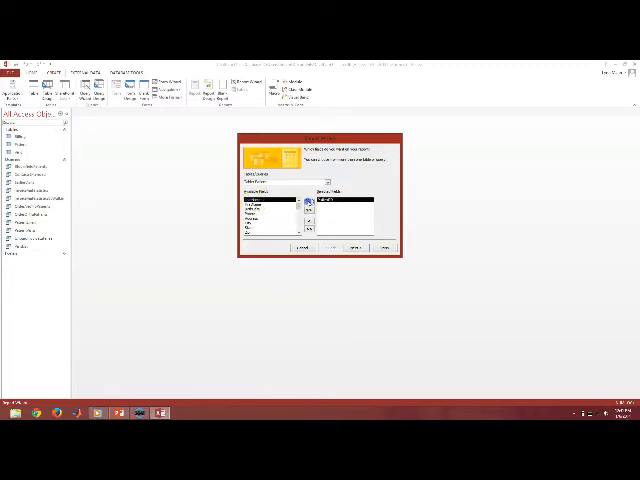
{"action": "left_click", "coordinate": [312, 200]}
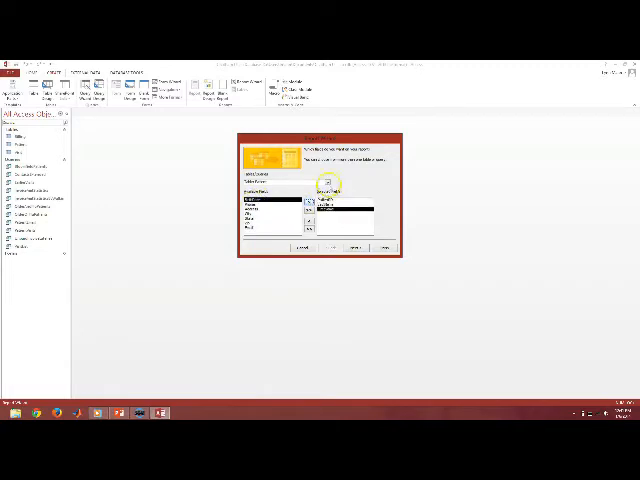
{"action": "left_click", "coordinate": [332, 190]}
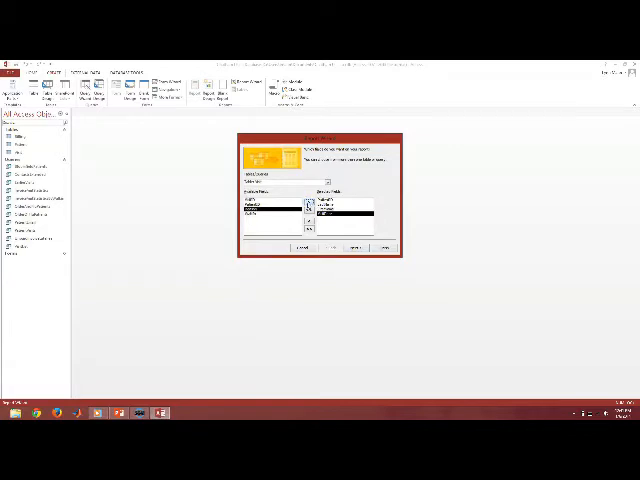
{"action": "left_click", "coordinate": [338, 180]}
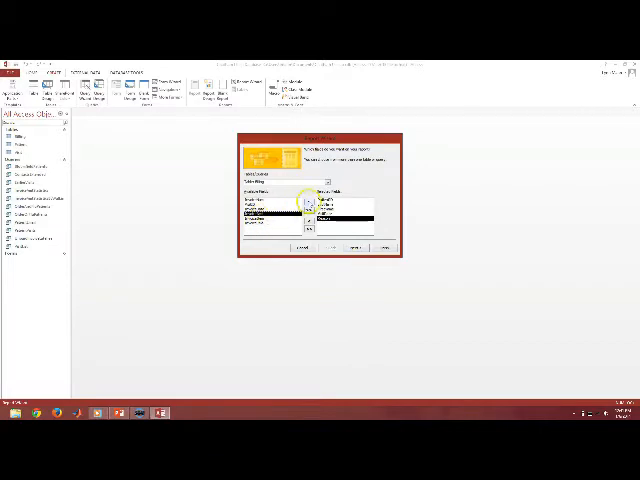
{"action": "left_click", "coordinate": [308, 204]}
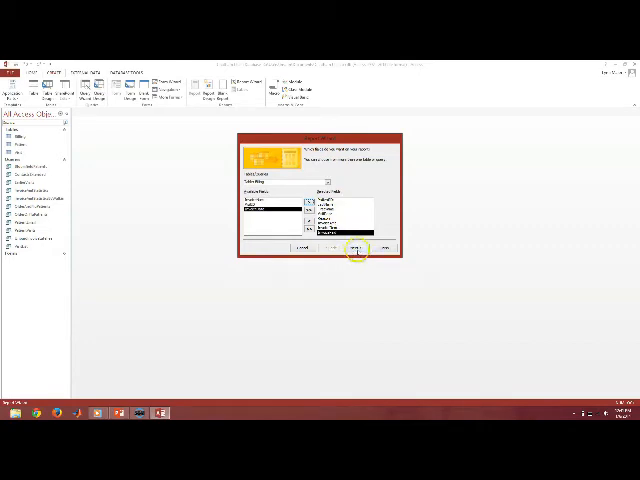
{"action": "left_click", "coordinate": [356, 246]}
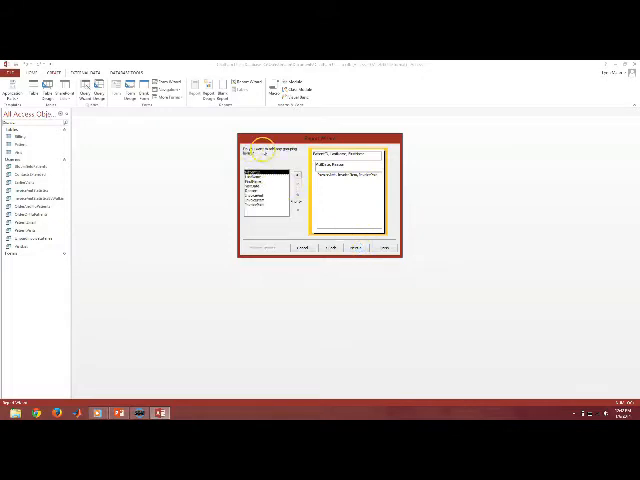
Keep default grouping and sorting, choose Stepped layout in Landscape, and finish into preview
{"action": "left_click", "coordinate": [262, 184]}
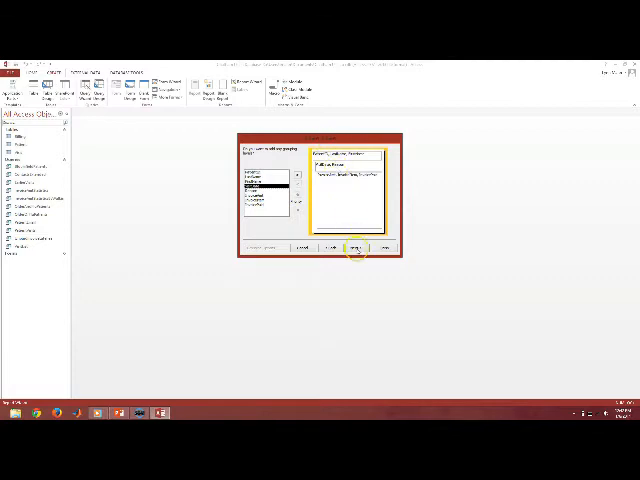
{"action": "left_click", "coordinate": [356, 246]}
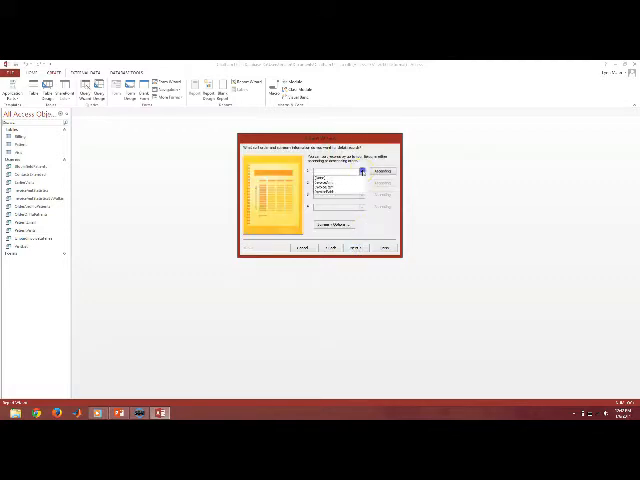
{"action": "left_click", "coordinate": [336, 188]}
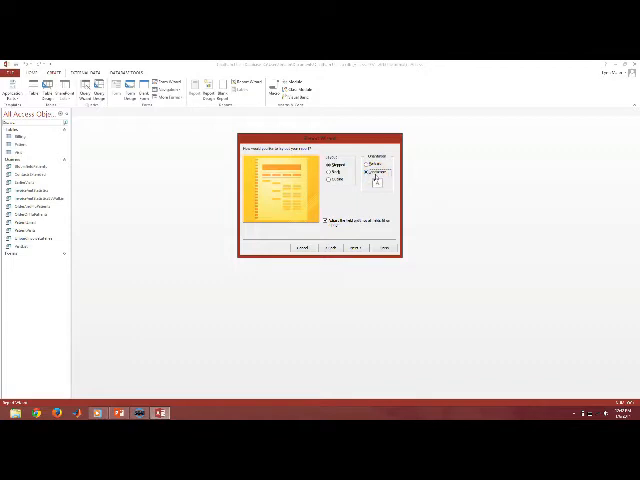
{"action": "left_click", "coordinate": [352, 246]}
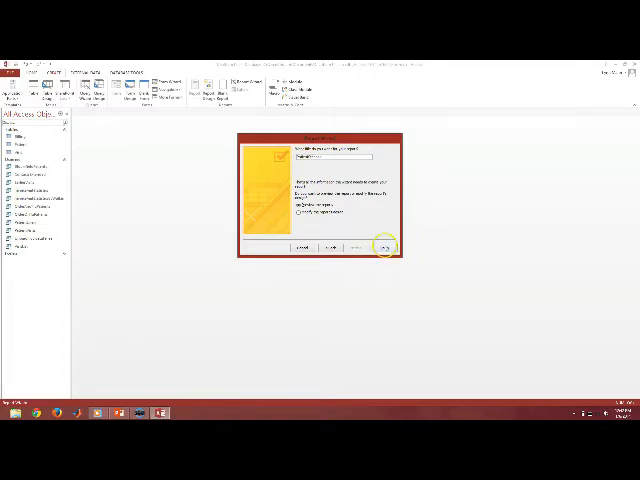
{"action": "left_click", "coordinate": [384, 246]}
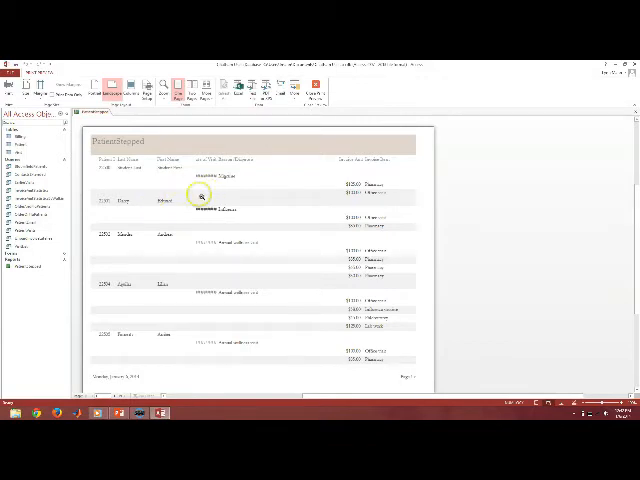
{"action": "mouse_move", "coordinate": [104, 172]}
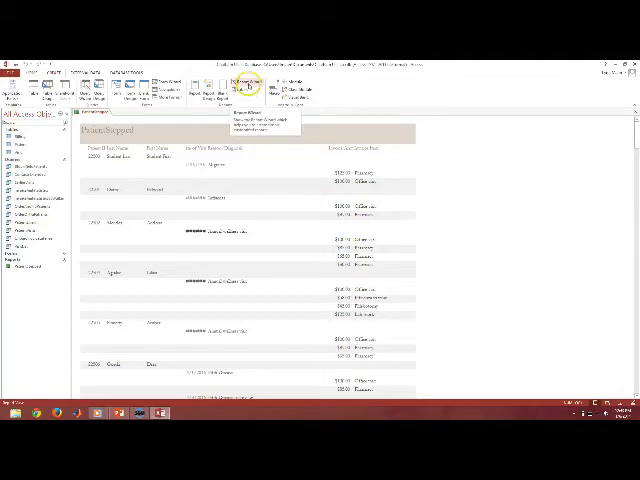
Start a second Report Wizard, add the patient visit and billing fields, and continue to grouping
{"action": "left_click", "coordinate": [248, 82]}
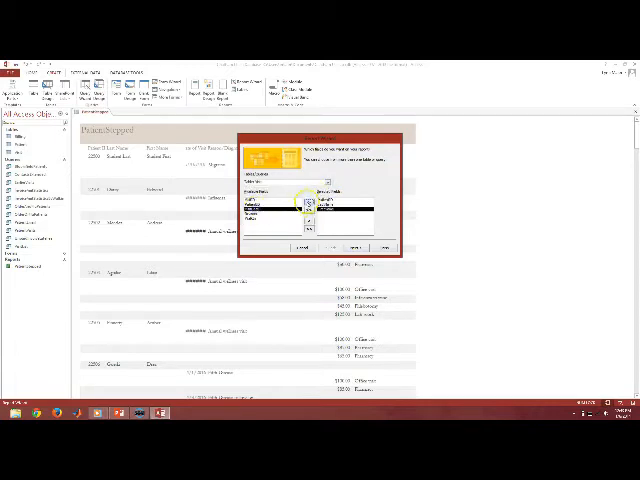
{"action": "left_click", "coordinate": [322, 176]}
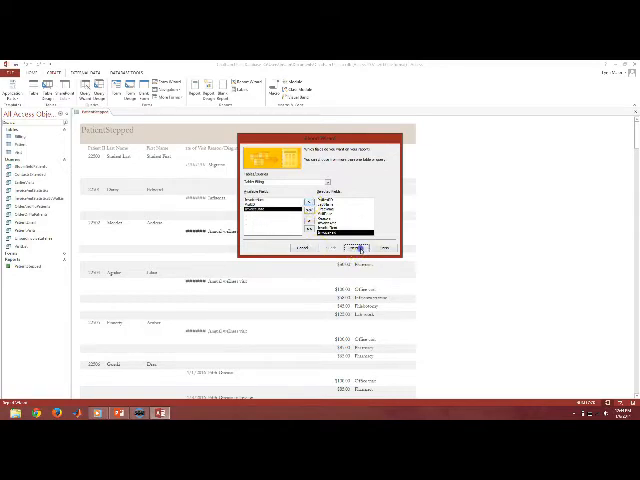
{"action": "left_click", "coordinate": [356, 246]}
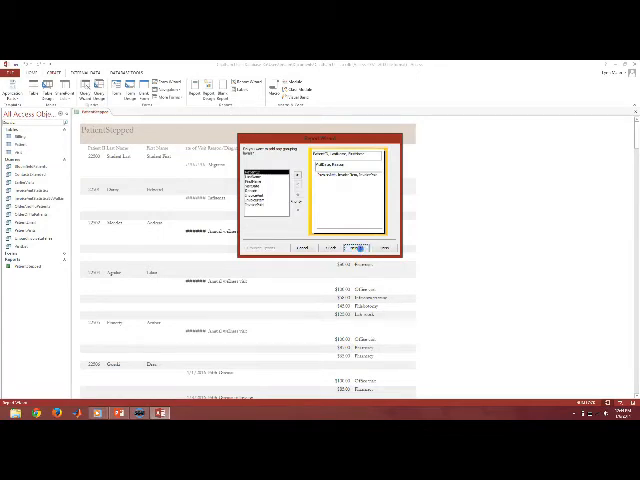
Accept grouping and sorting, use Block layout in Landscape, and finish into preview
{"action": "left_click", "coordinate": [354, 246]}
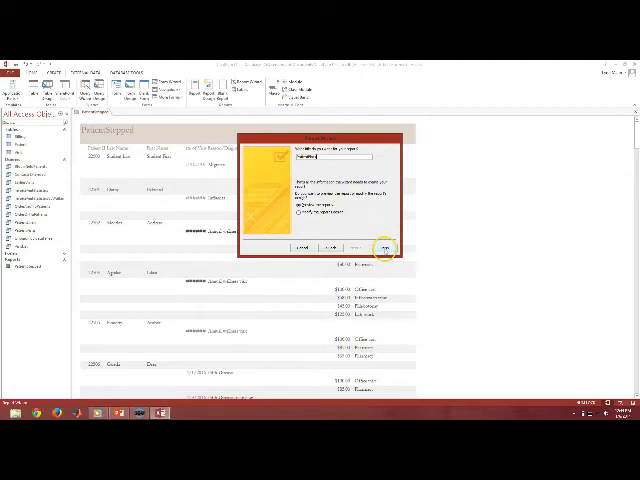
{"action": "left_click", "coordinate": [384, 246]}
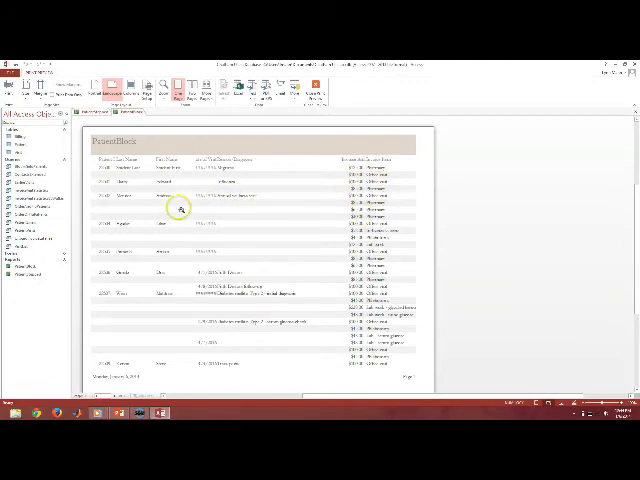
{"action": "mouse_move", "coordinate": [218, 188]}
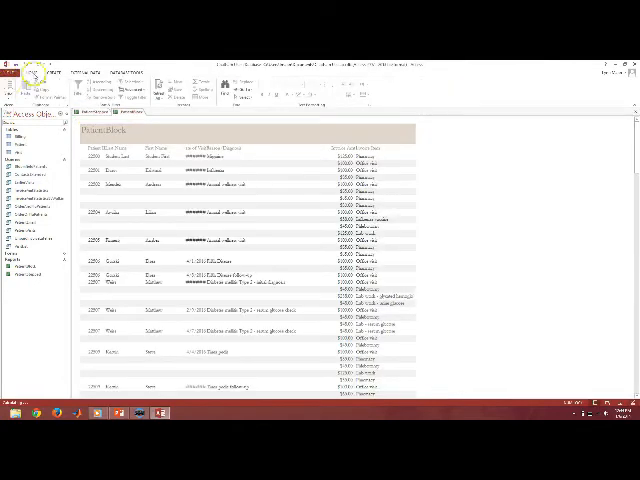
Start a third Report Wizard, add the patient visit and billing fields, and continue to grouping
{"action": "left_click", "coordinate": [34, 68]}
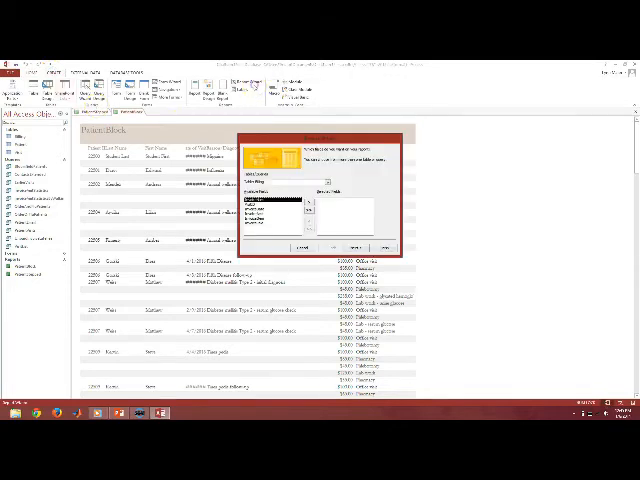
{"action": "left_click", "coordinate": [312, 188]}
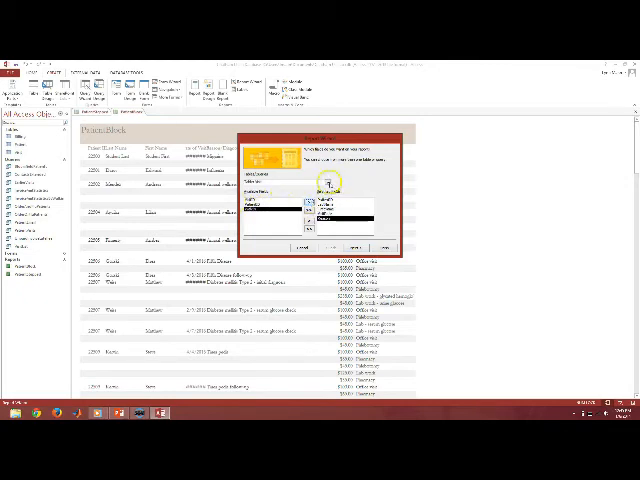
{"action": "left_click", "coordinate": [312, 194]}
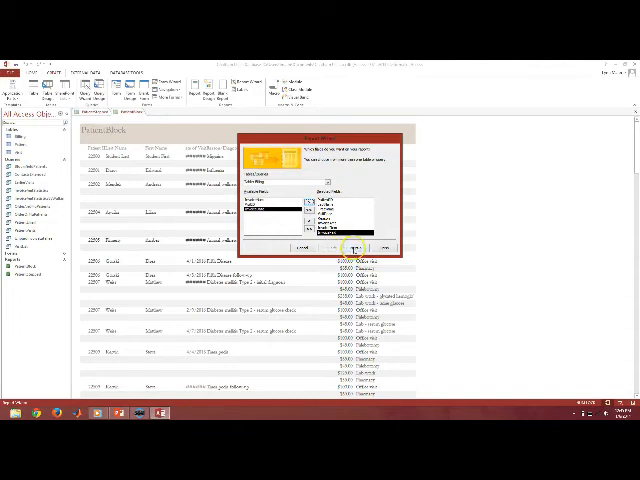
{"action": "left_click", "coordinate": [356, 246]}
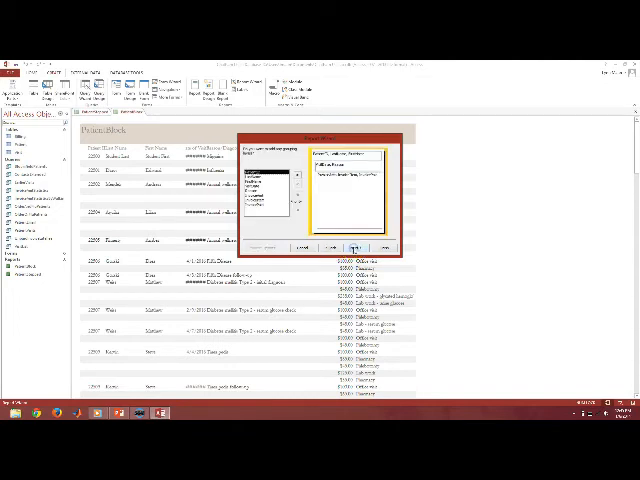
Accept grouping and sorting, use Outline layout in Landscape, and finish into preview
{"action": "left_click", "coordinate": [356, 246]}
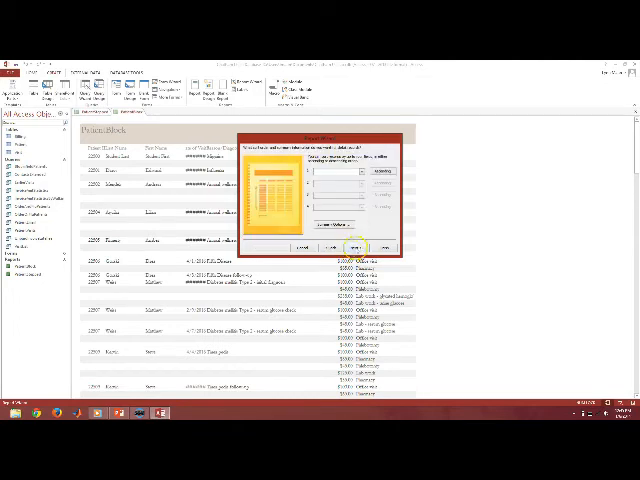
{"action": "left_click", "coordinate": [356, 246]}
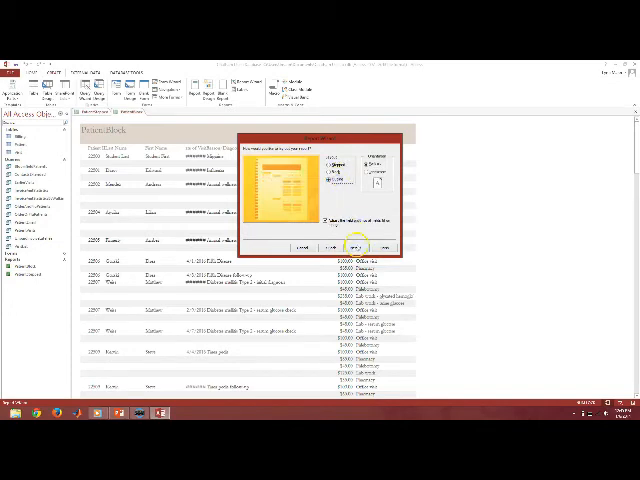
{"action": "left_click", "coordinate": [356, 246]}
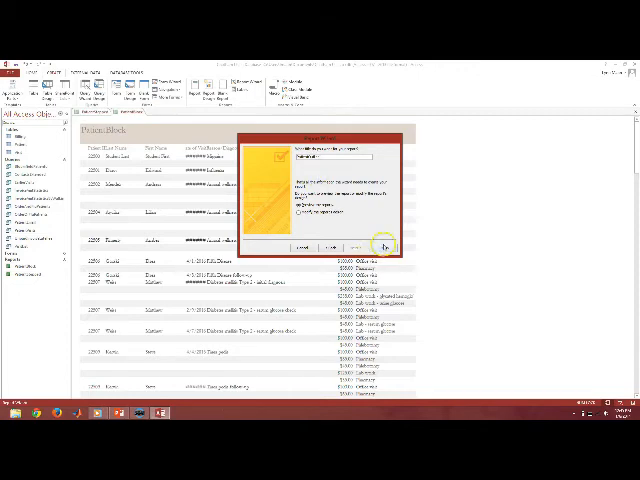
{"action": "left_click", "coordinate": [380, 246]}
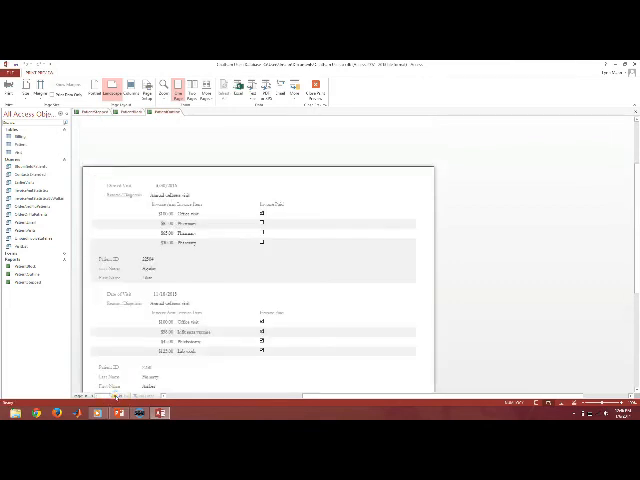
Scroll down the Outline report preview to review further patients' visits and billing
{"action": "scroll", "scroll_direction": "down", "scroll_amount": 3}
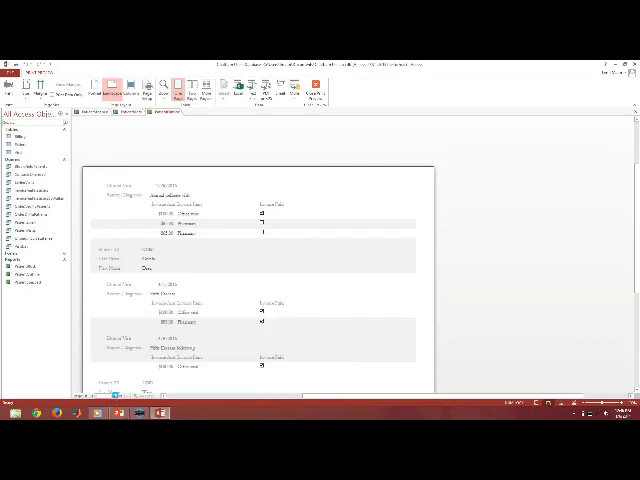